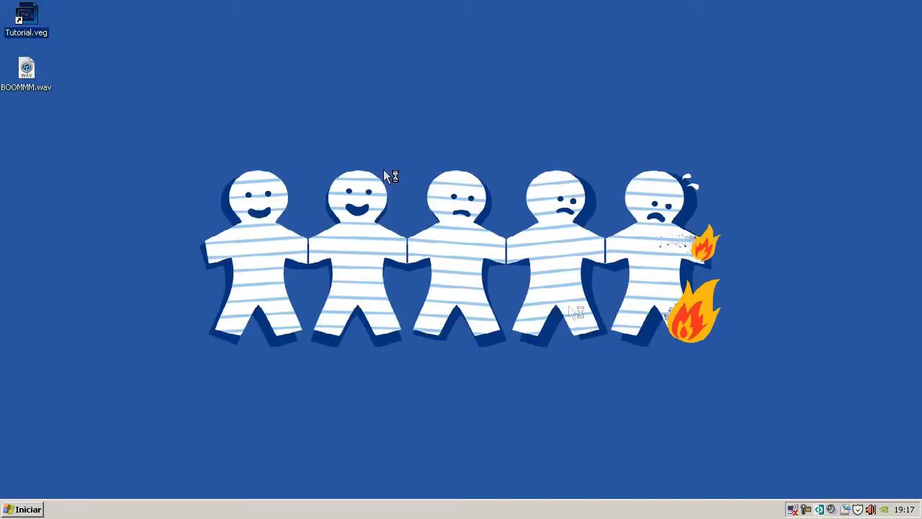
Open the Tutorial.veg project in Vegas from its desktop shortcut
double_click(26, 14)
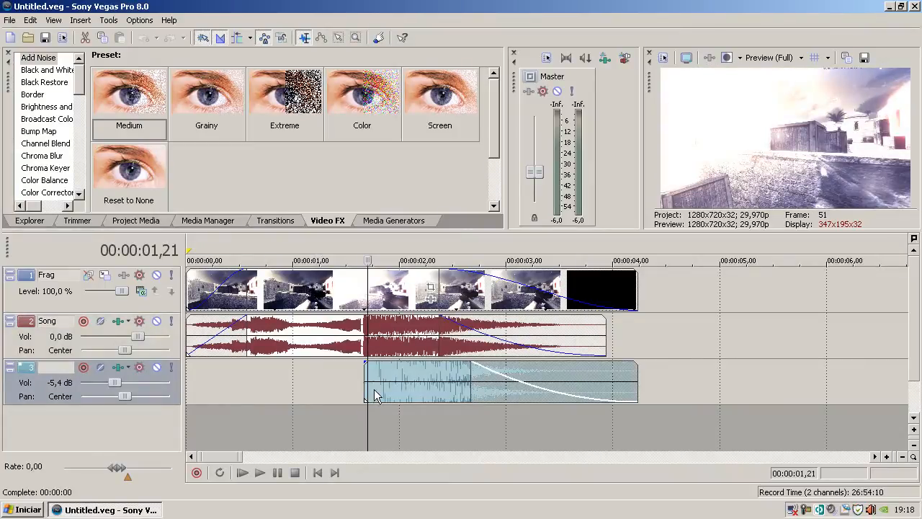
mouse_move(122, 455)
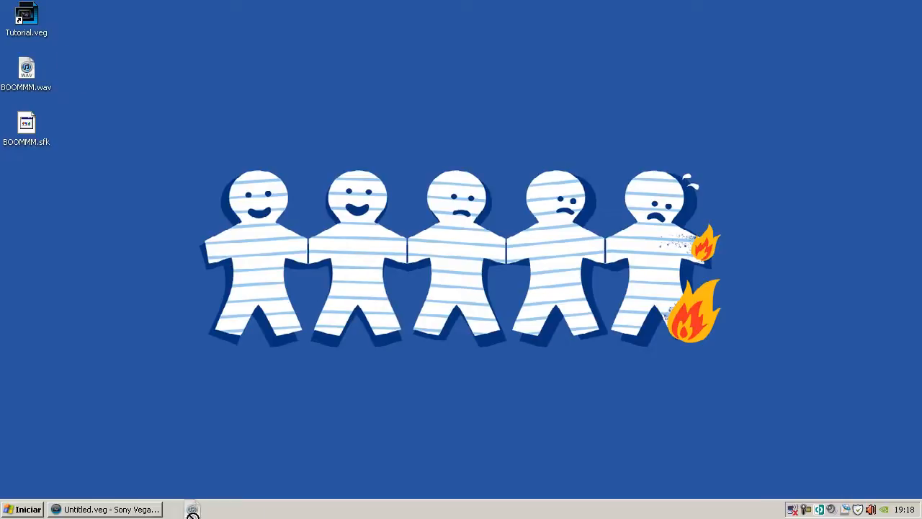
Drop BOOMMM.wav onto a new fourth track at two seconds and extend its end
click(106, 510)
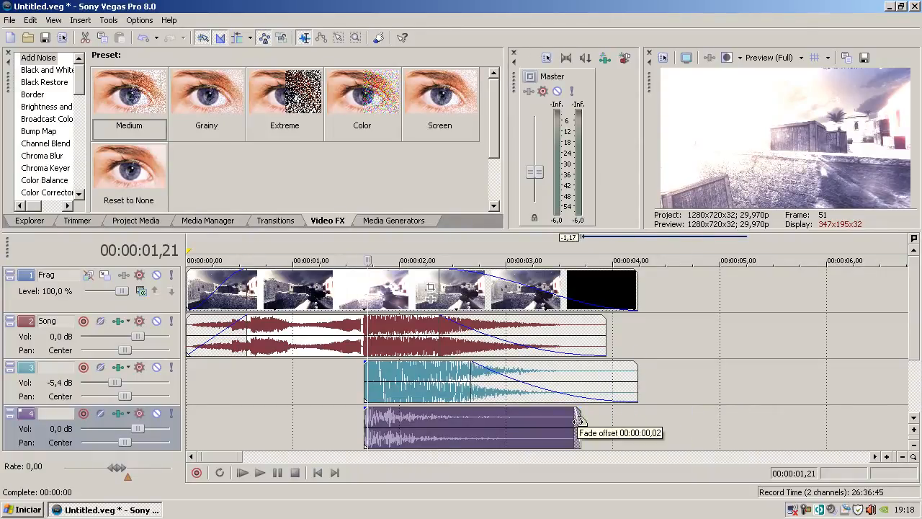
drag(580, 418, 608, 425)
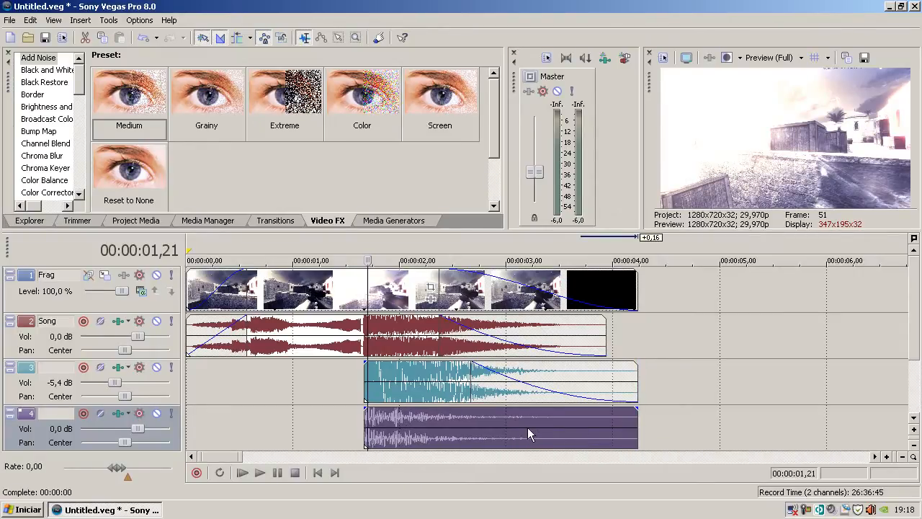
Set the BOOMMM event's pitch change to -5 in its Properties, stretching it to 2.17 seconds
right_click(529, 434)
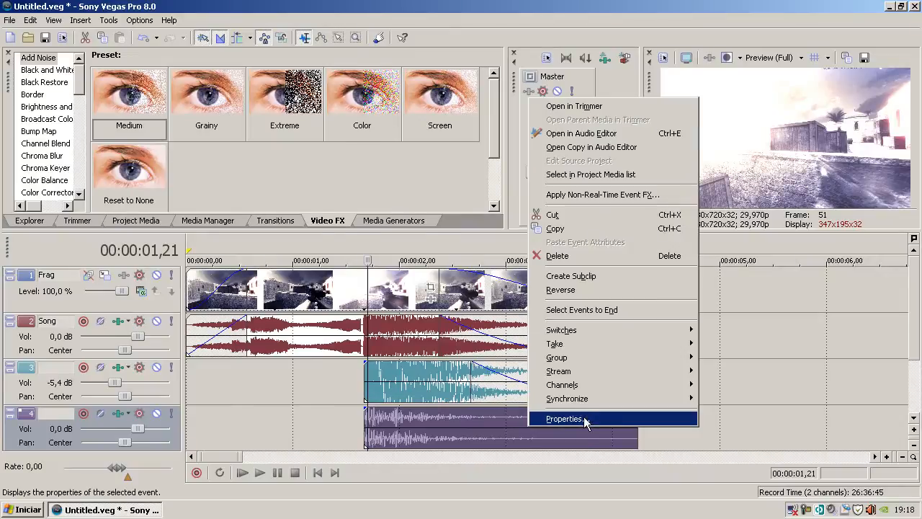
click(564, 419)
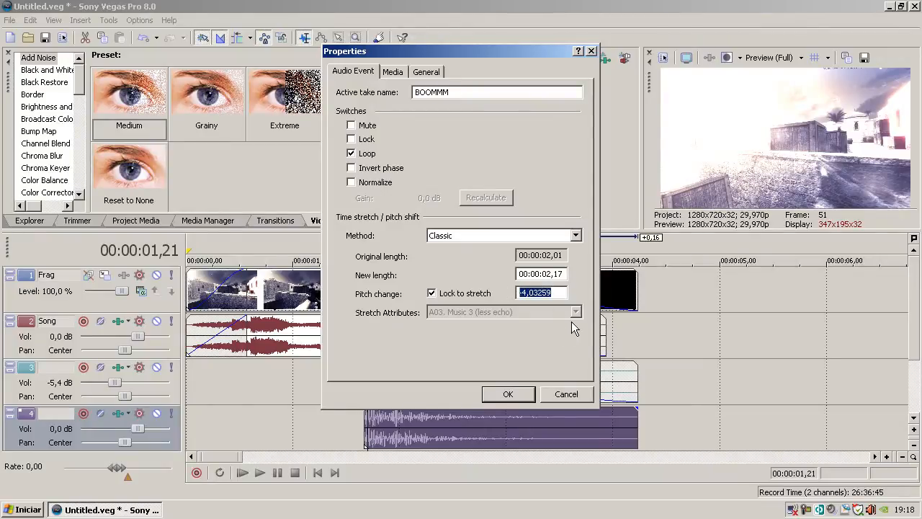
text(-5)
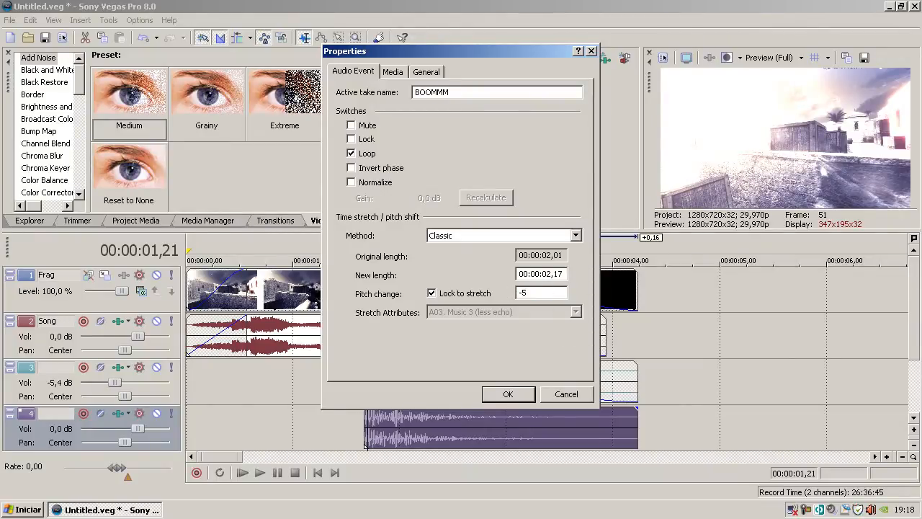
click(508, 394)
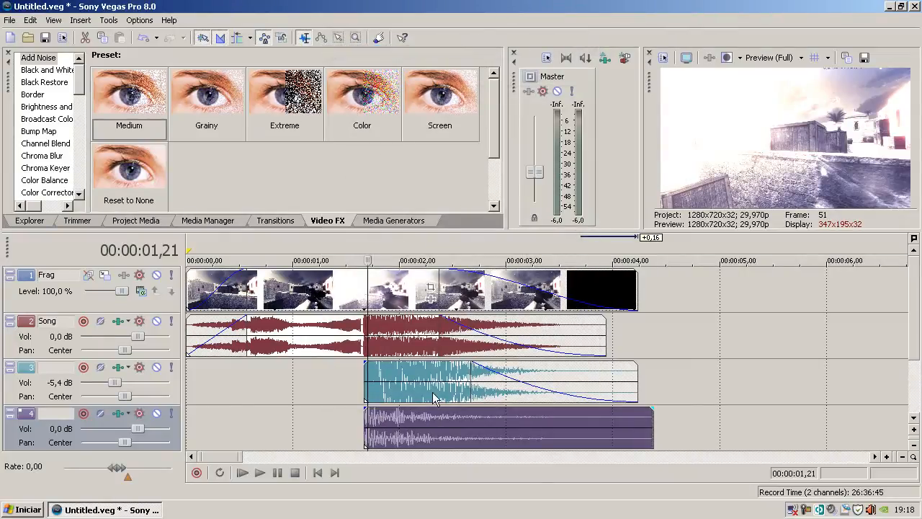
mouse_move(144, 434)
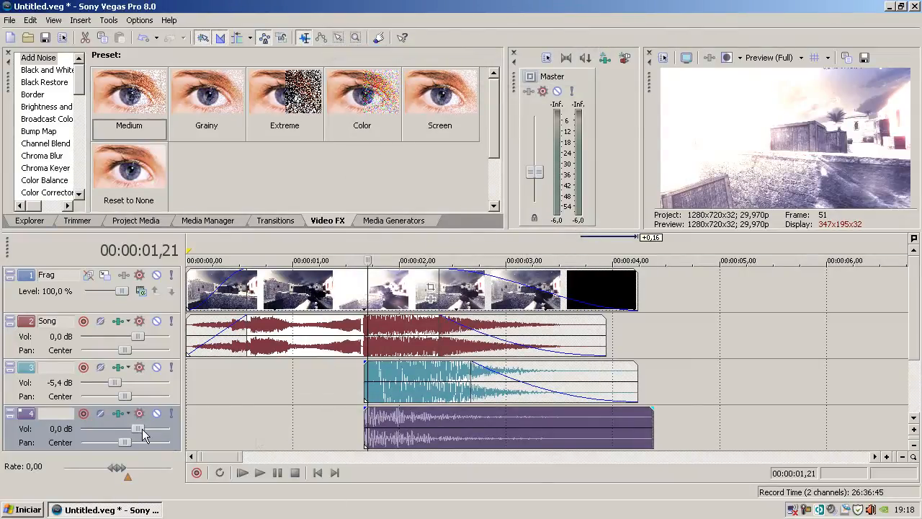
Adjust track 4's Vol slider until it reads -4.5 dB
drag(137, 429, 116, 428)
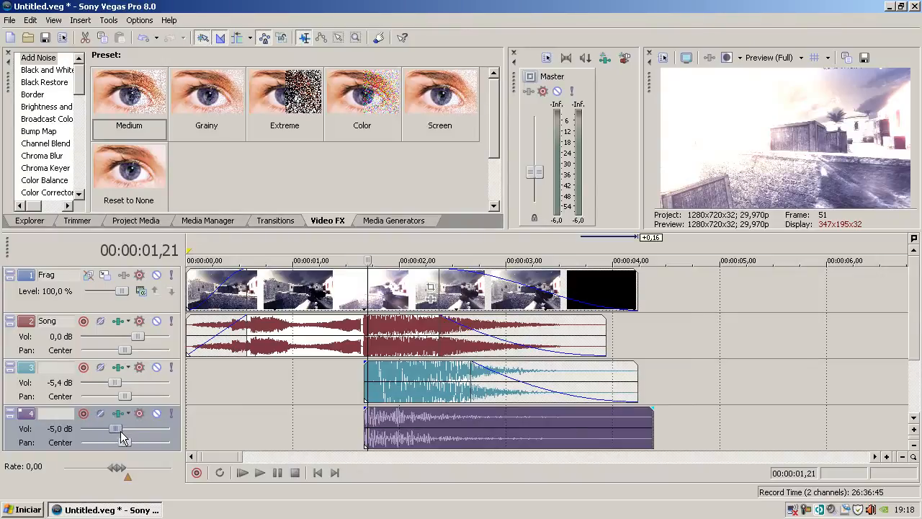
drag(125, 428, 117, 429)
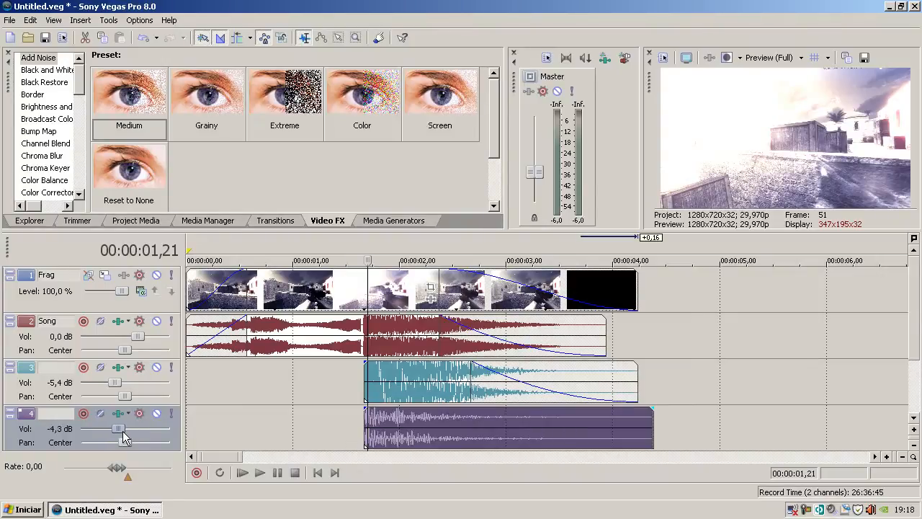
drag(126, 429, 123, 429)
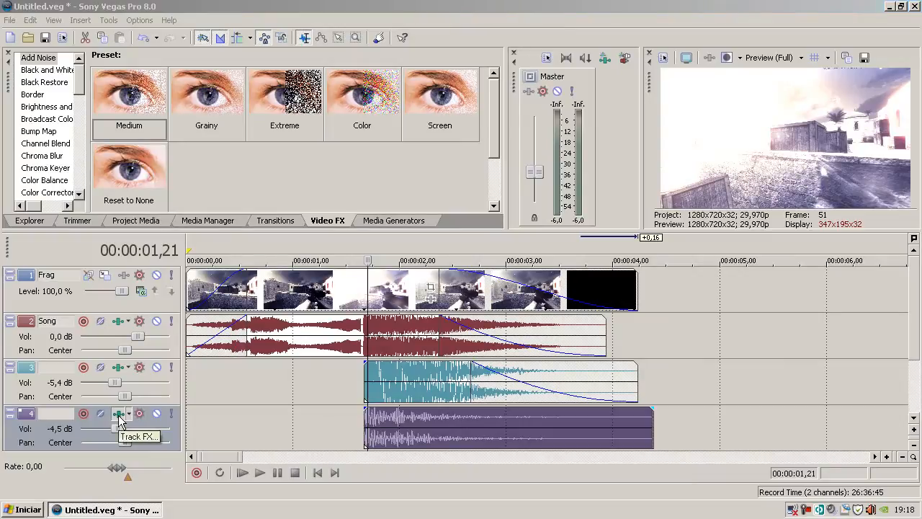
Open track 4's Track FX with the Distortion EQ preset and inspect bands 2, 3 and 4
click(120, 413)
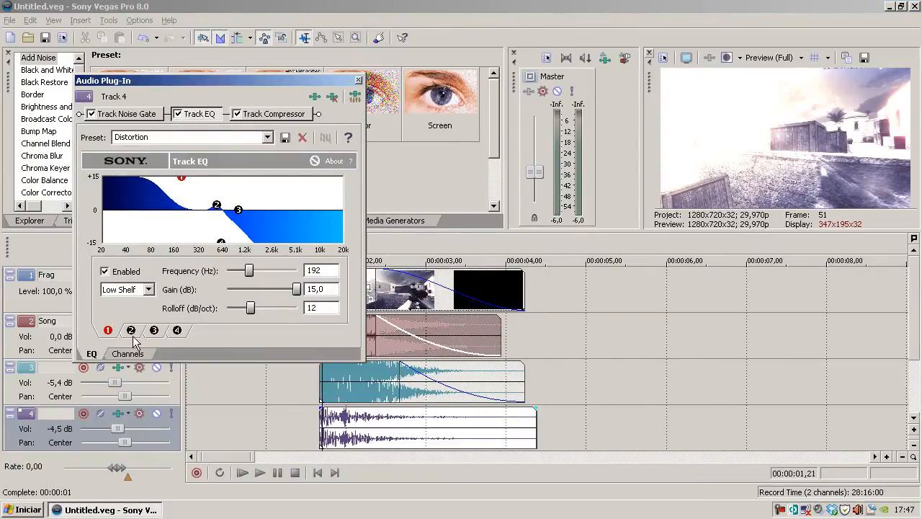
click(130, 330)
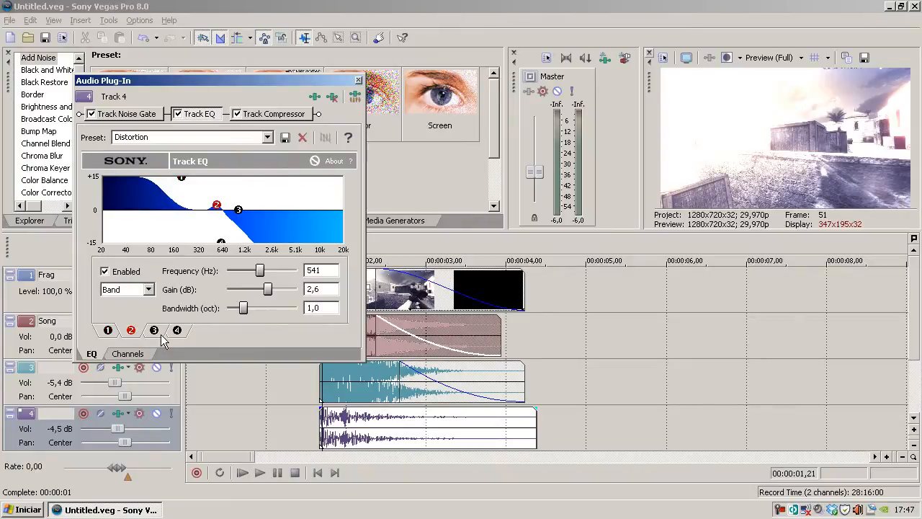
click(176, 330)
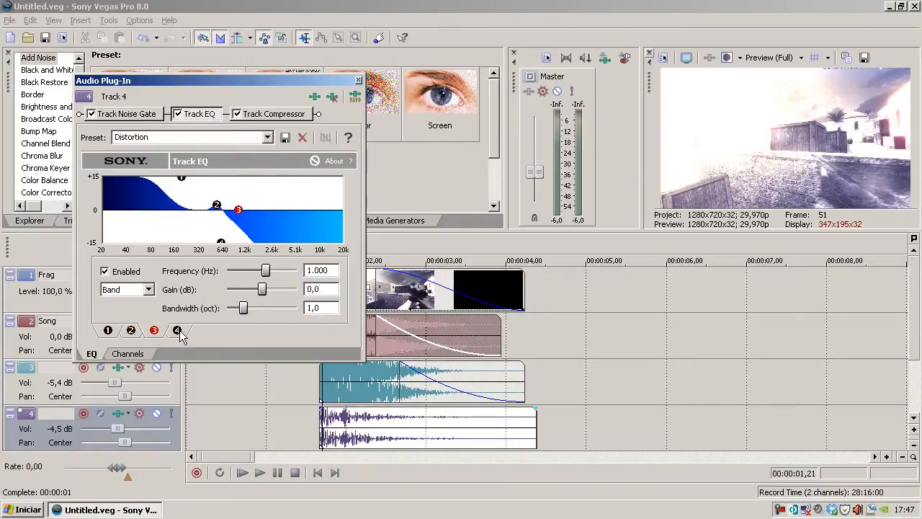
click(177, 330)
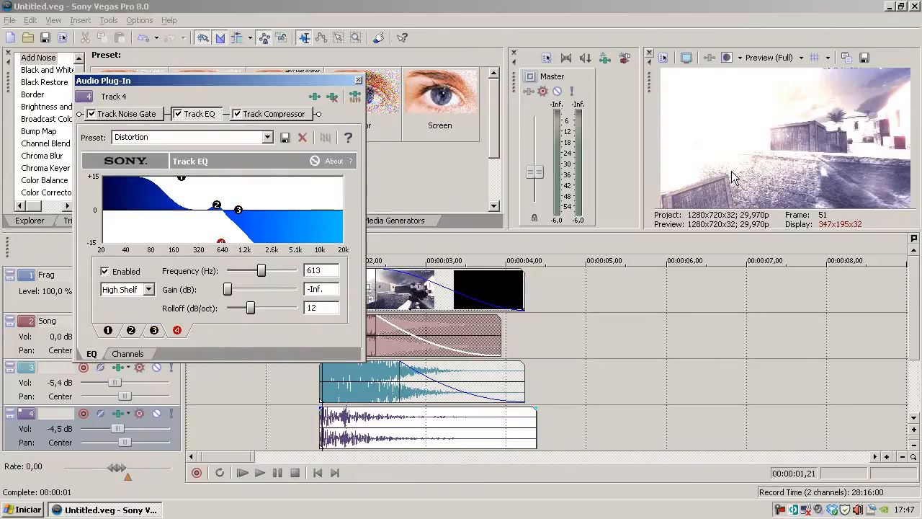
mouse_move(908, 8)
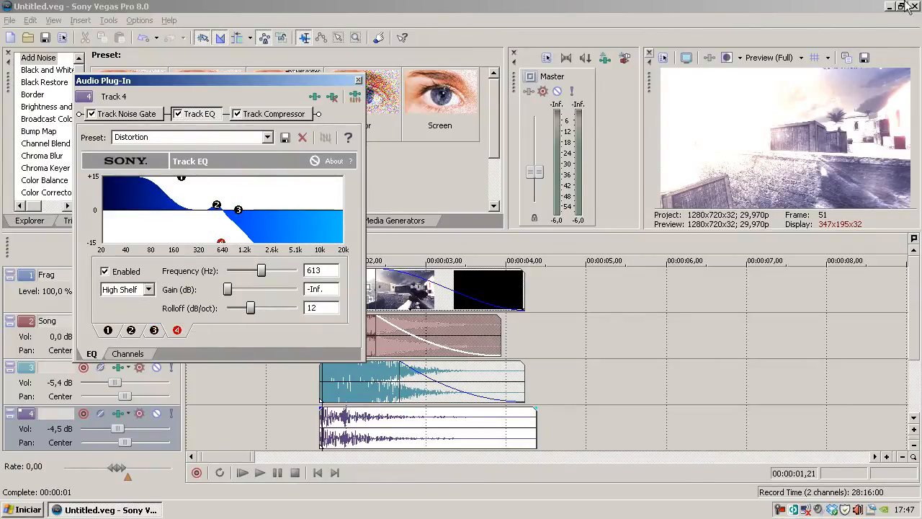